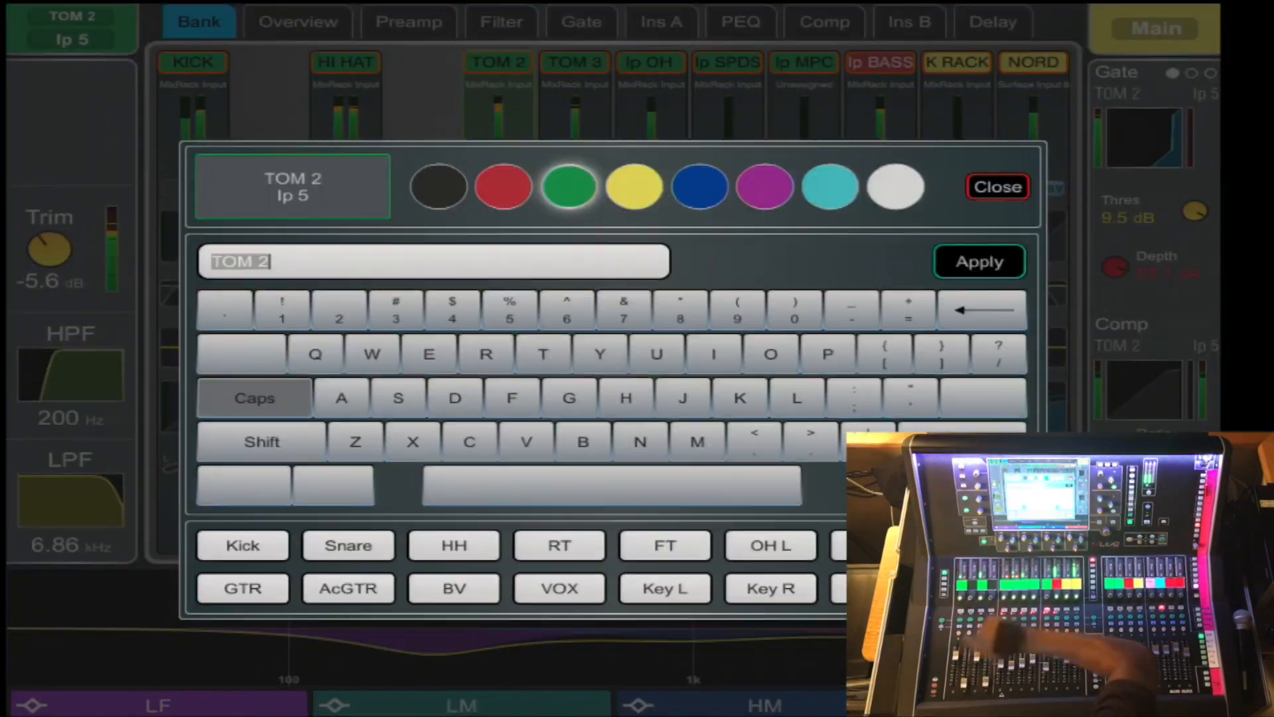
# Enter RACK 1 as the new name for the TOM 2 channel.
pyautogui.click(485, 352)
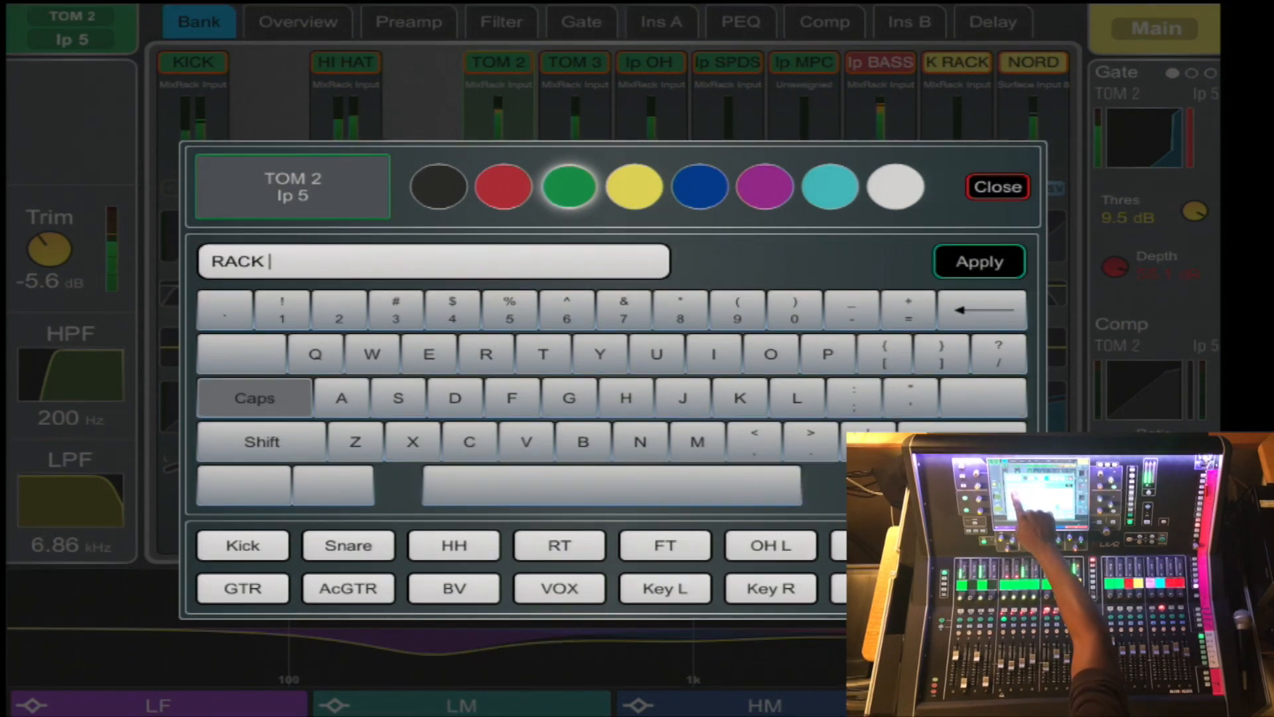
pyautogui.write('1')
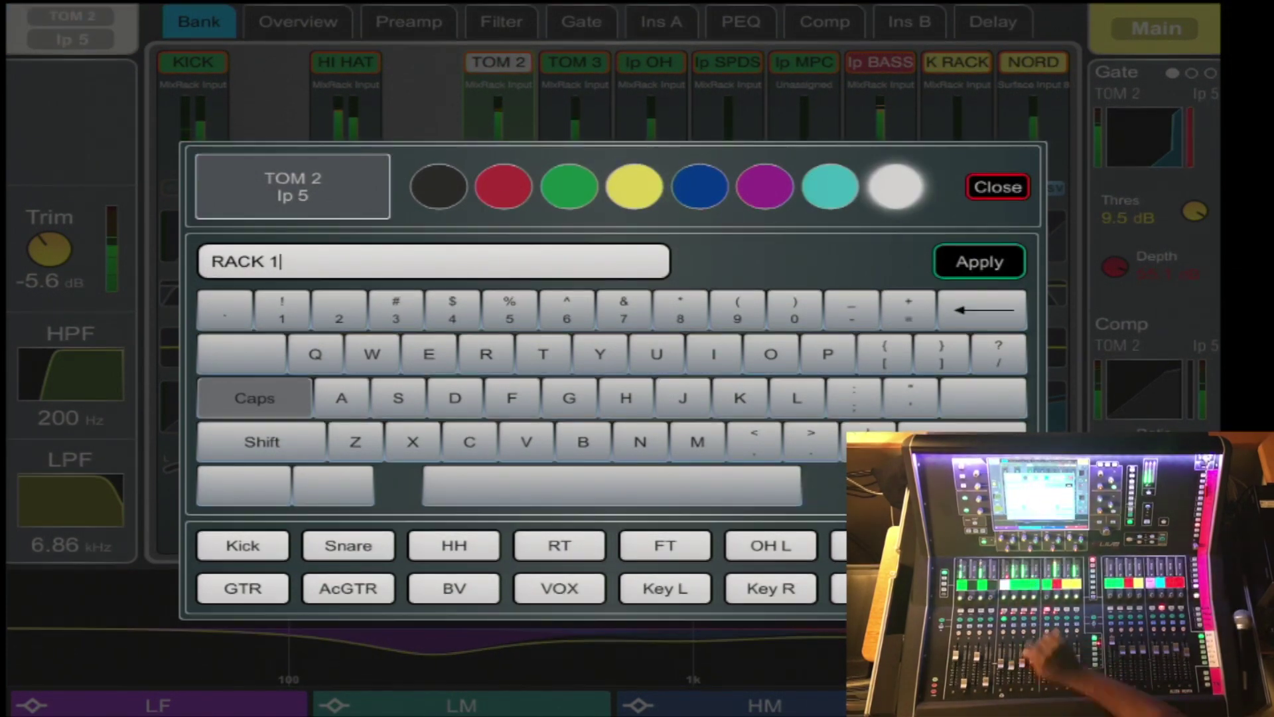
# Apply the new channel name RACK and close the naming dialog.
pyautogui.click(242, 546)
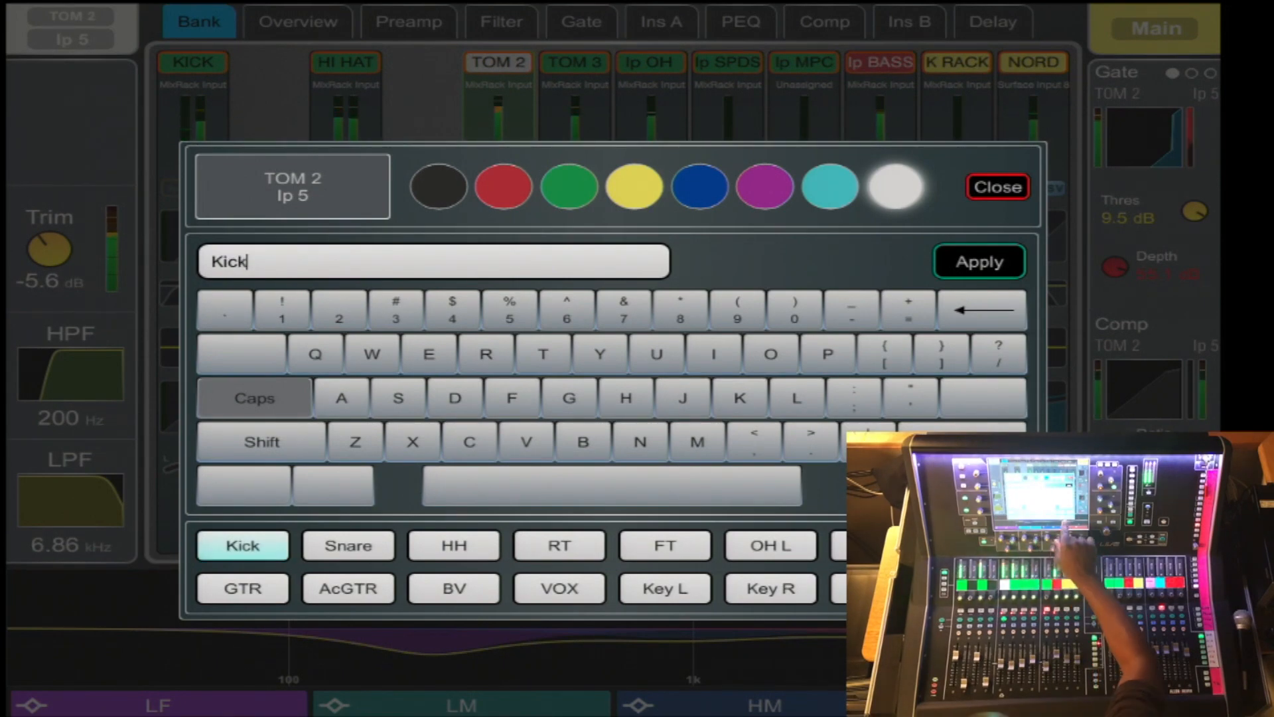
pyautogui.click(558, 546)
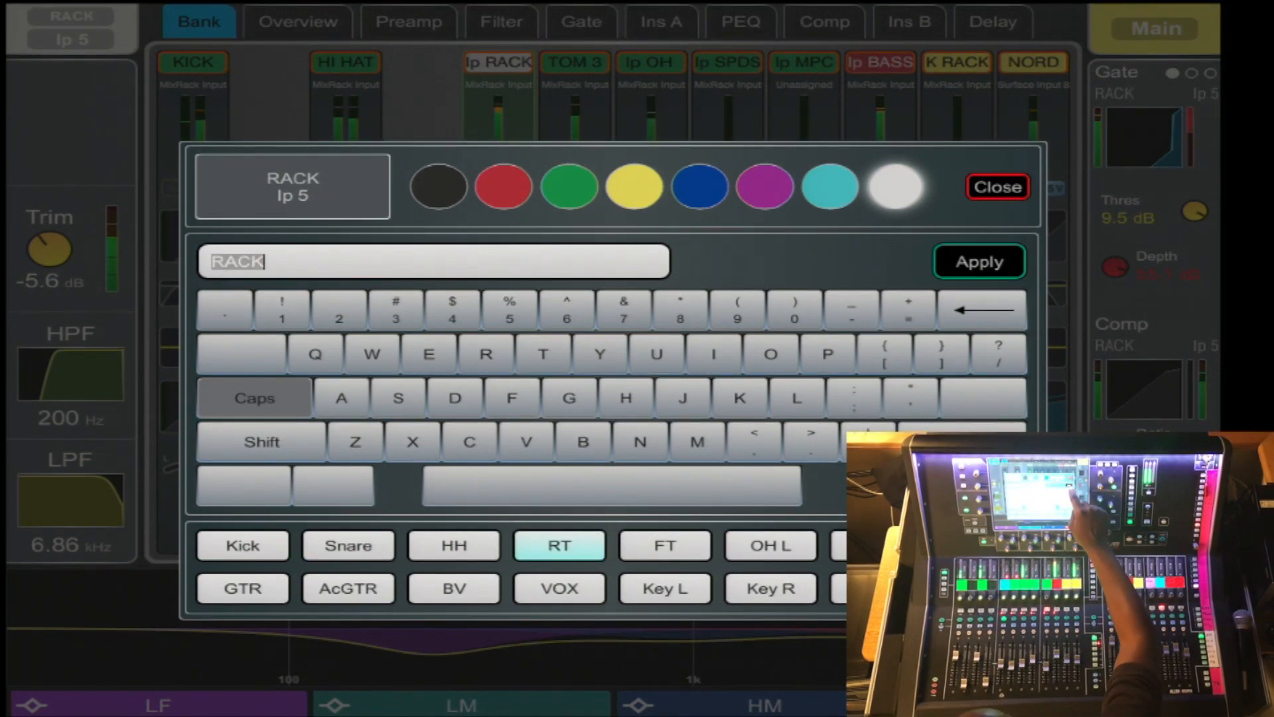
pyautogui.click(996, 187)
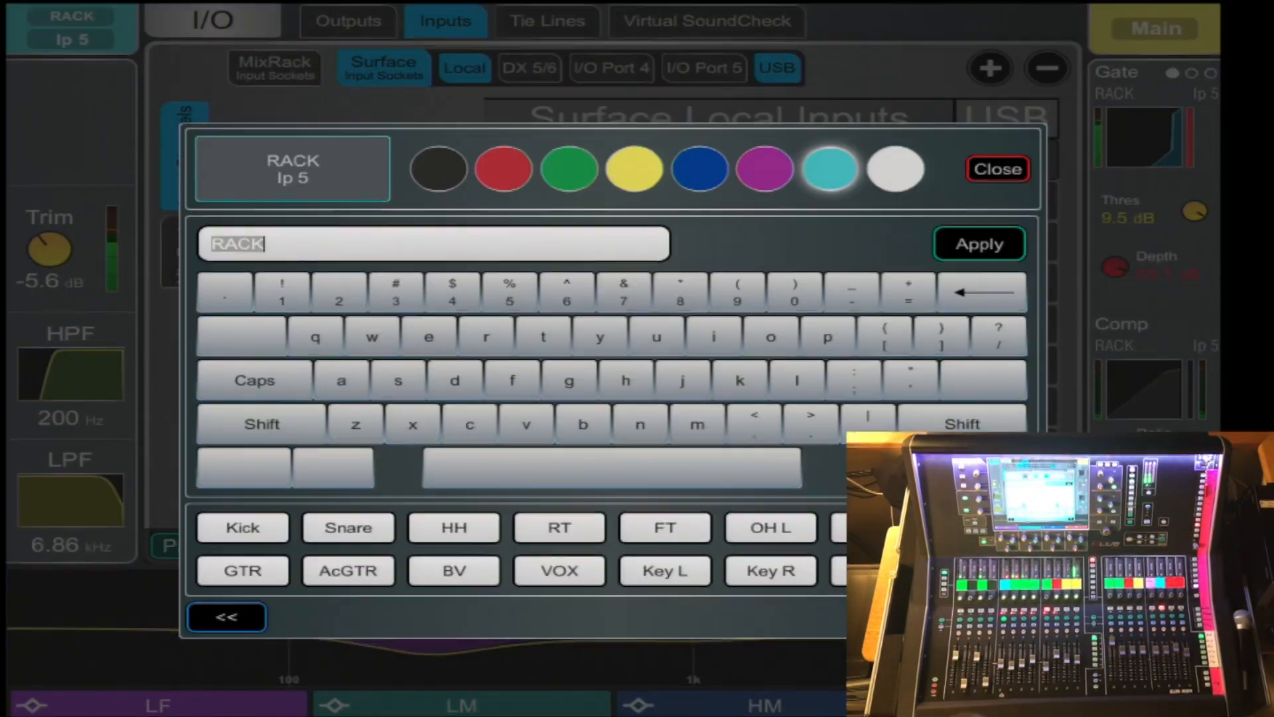
# Replace the RACK channel's name with 'tom hi' from the I/O inputs page.
pyautogui.click(542, 336)
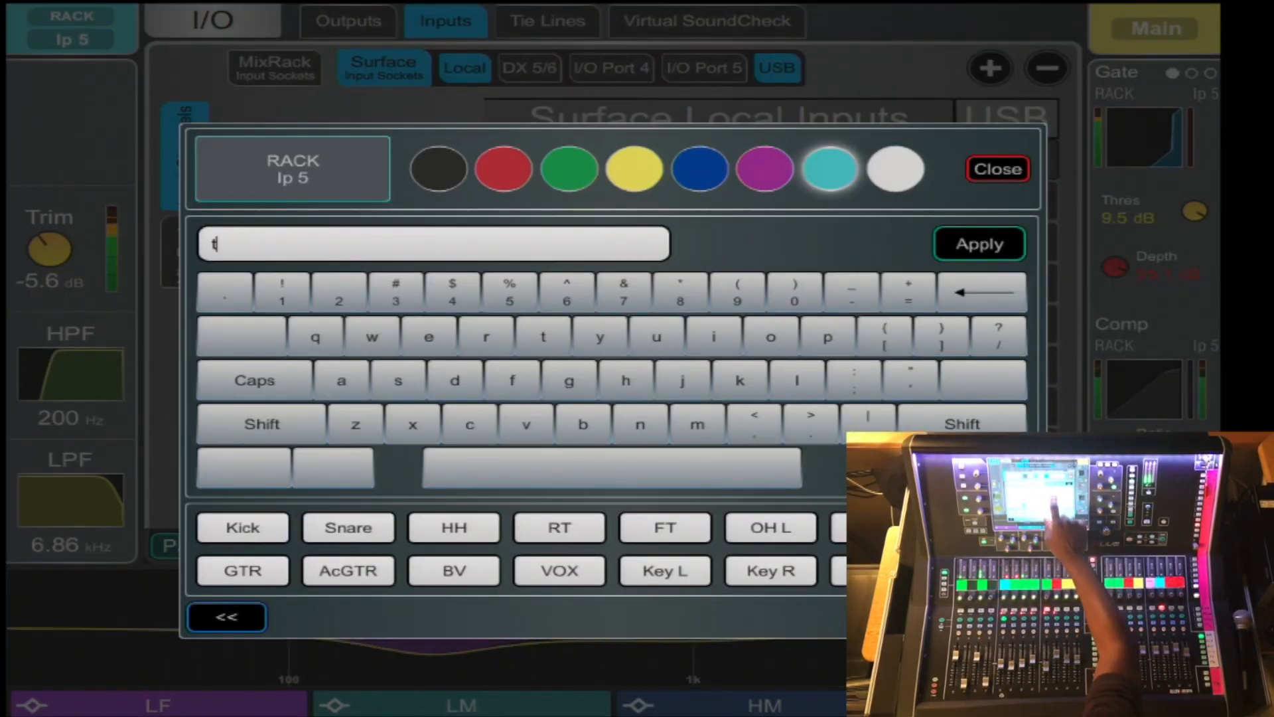
pyautogui.write('om')
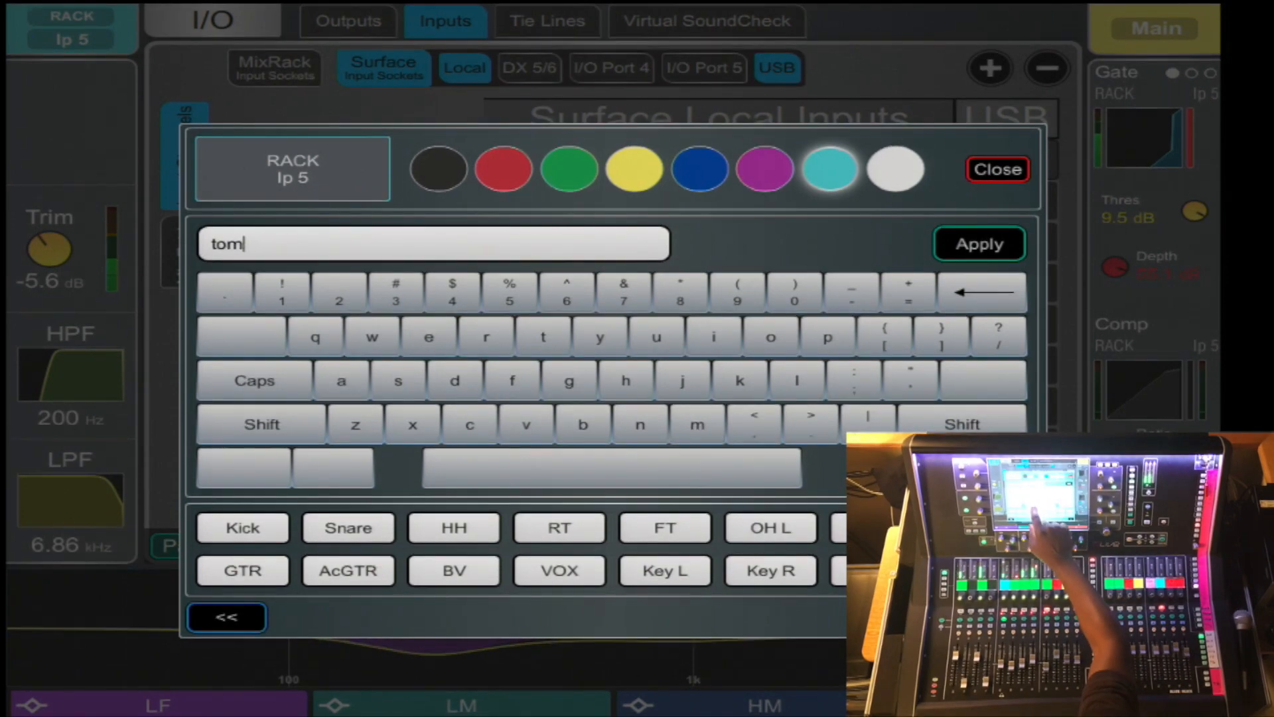
pyautogui.write('hi')
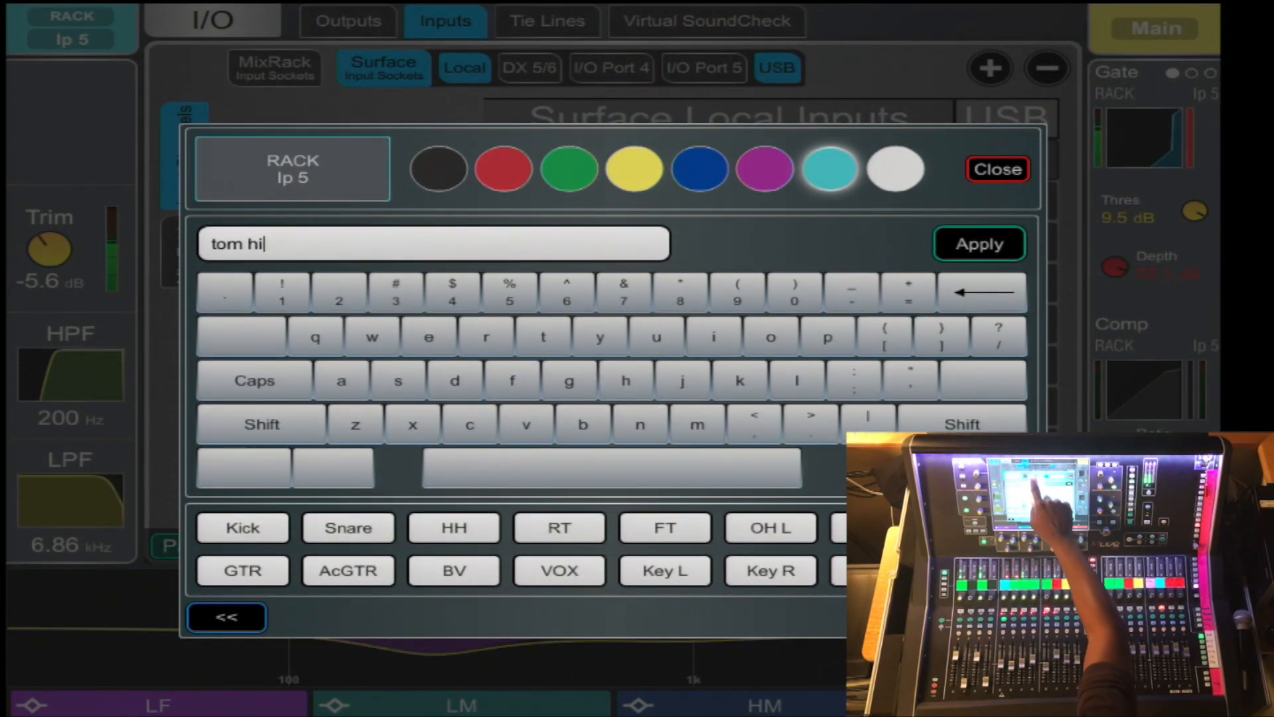